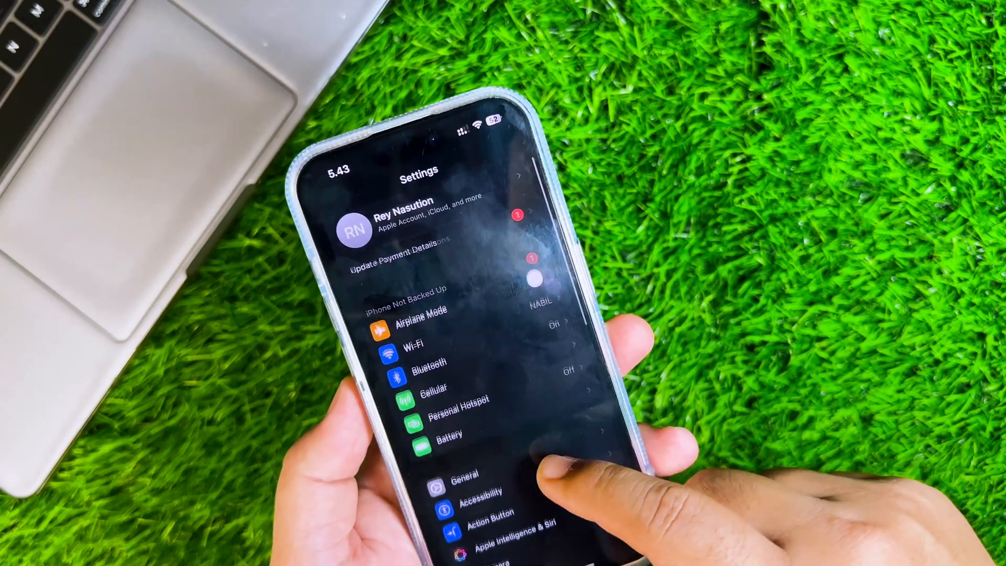
Join the Apple Intelligence waitlist from Apple Intelligence & Siri, then return to the main Settings list.
click(467, 478)
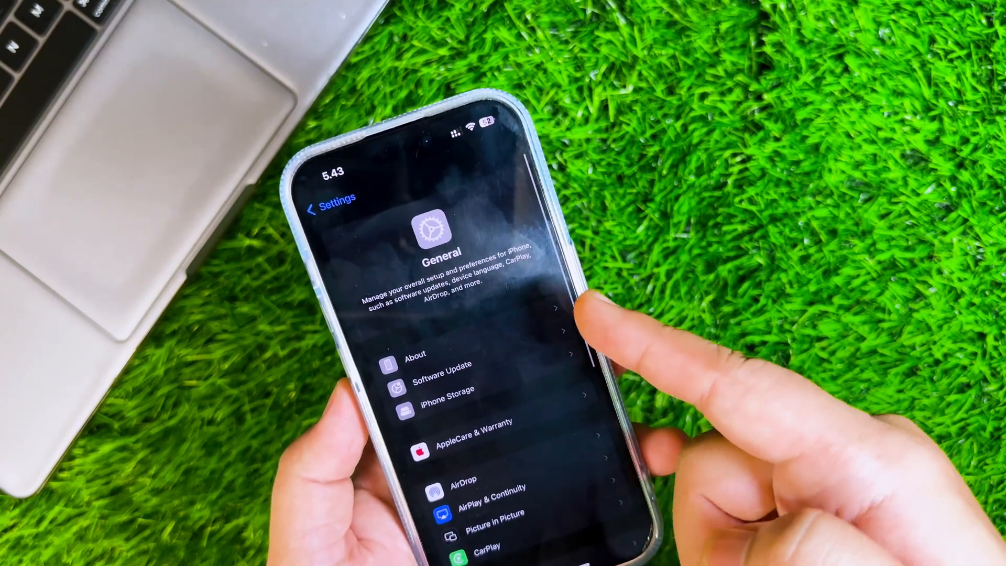
click(326, 211)
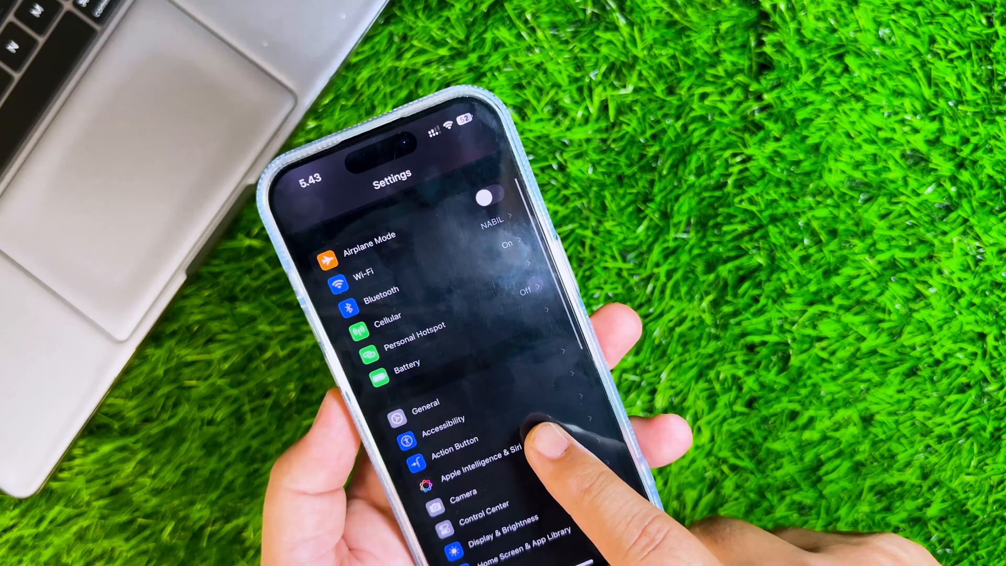
click(468, 459)
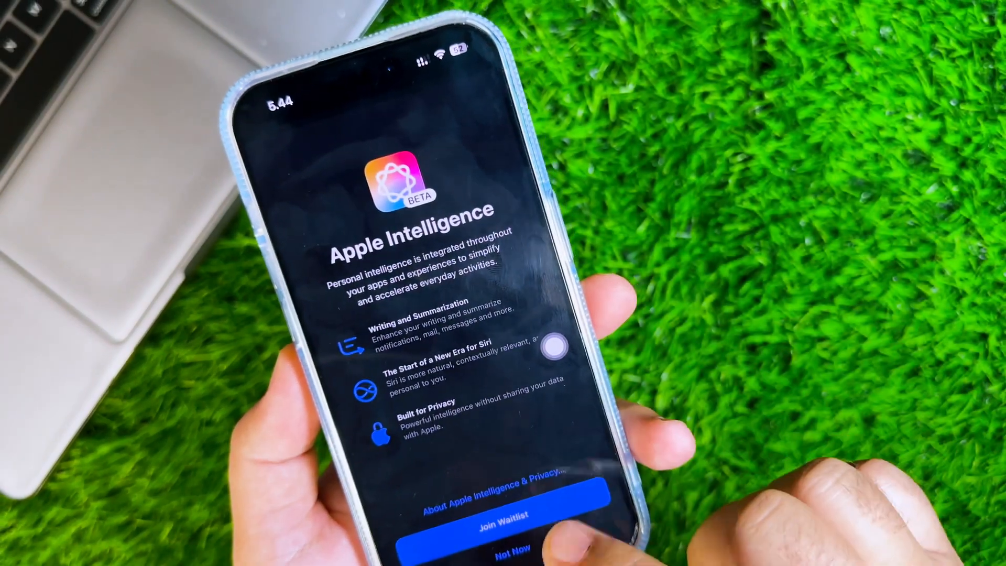
click(506, 515)
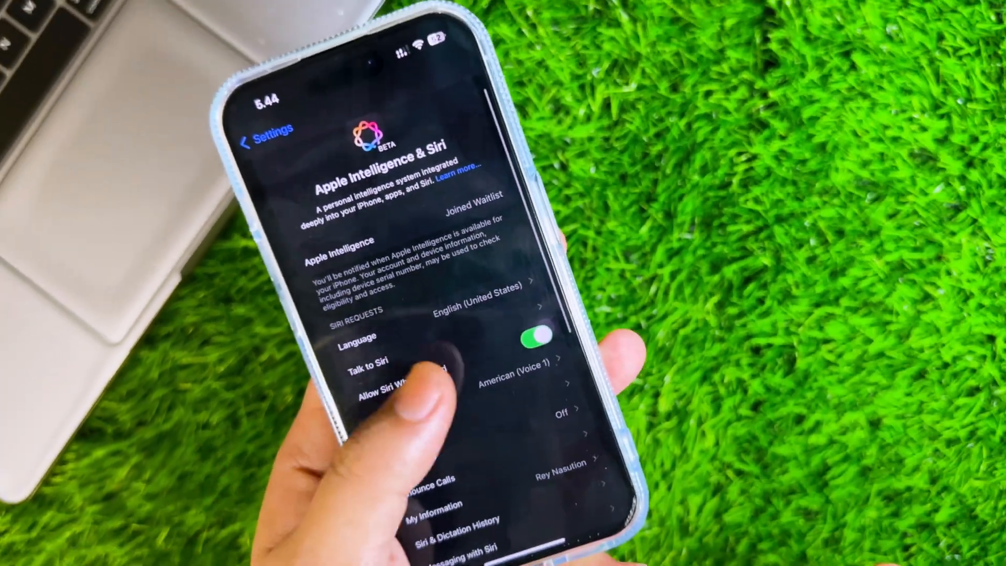
click(259, 130)
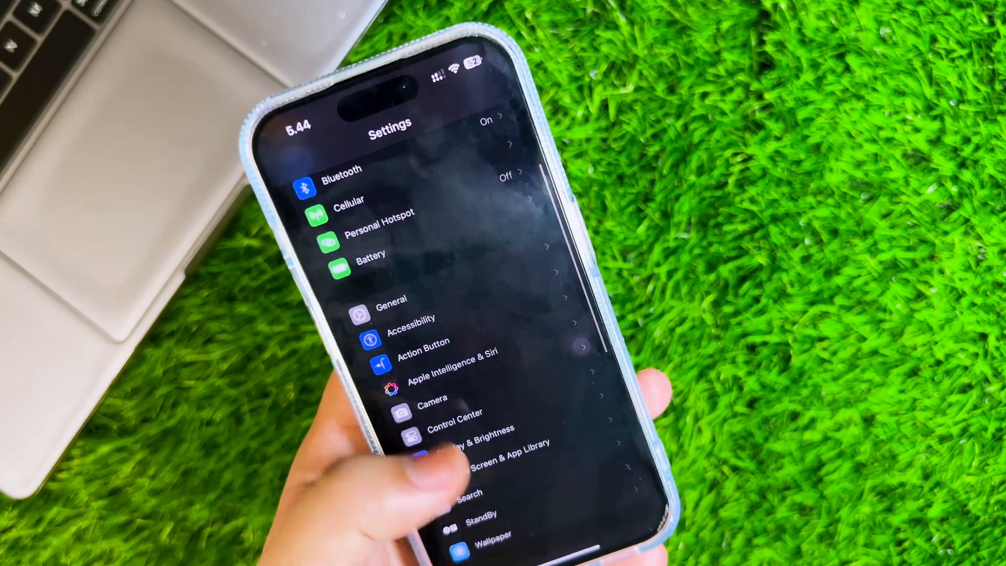
Under General > Language & Region, search 'Un' and set the iPhone's region to United States.
click(391, 299)
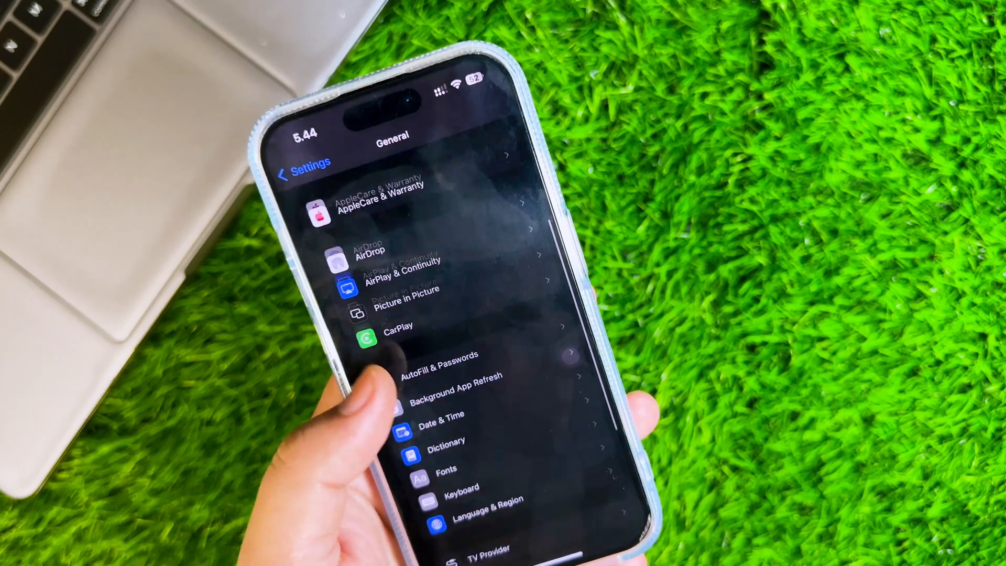
click(476, 498)
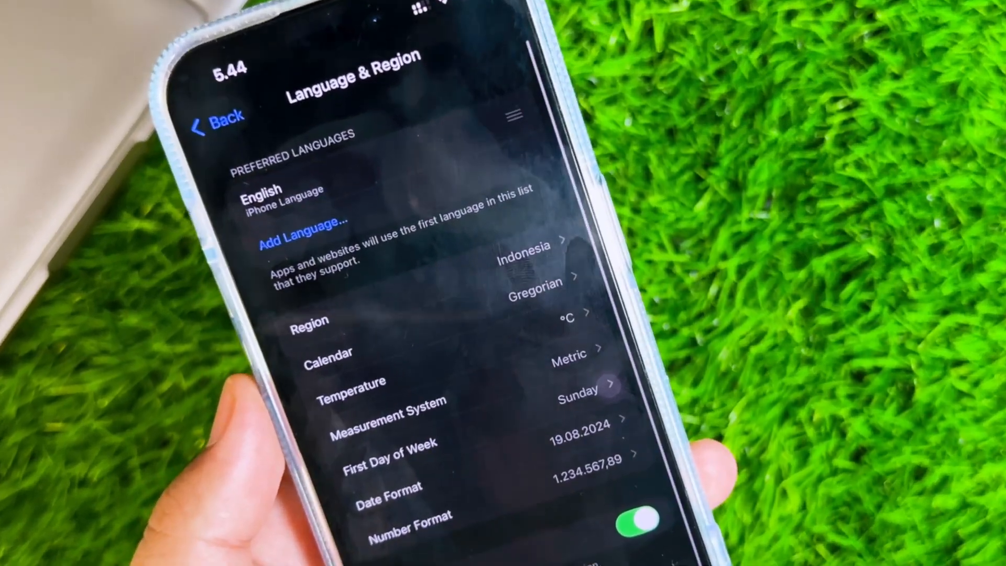
click(309, 321)
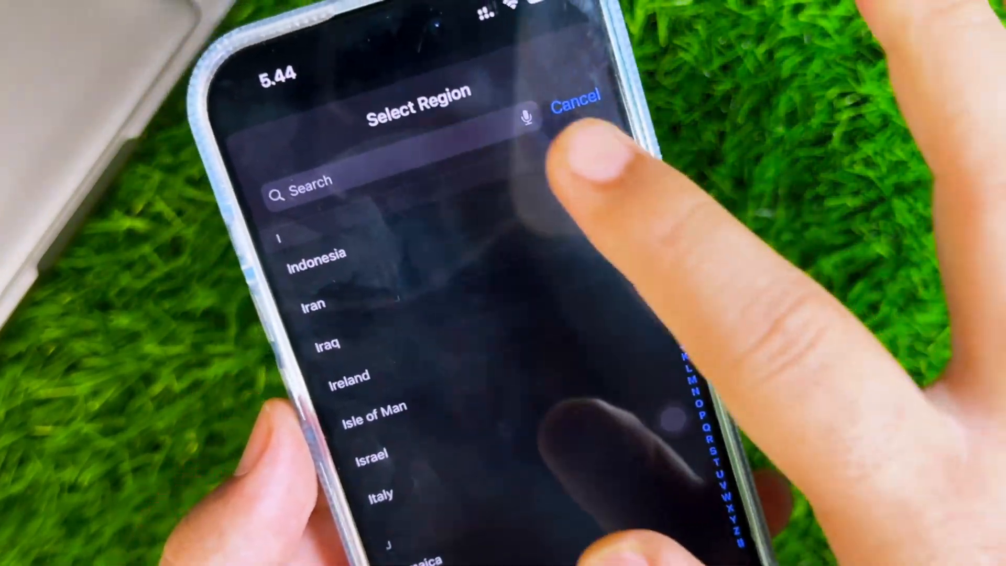
text(Un)
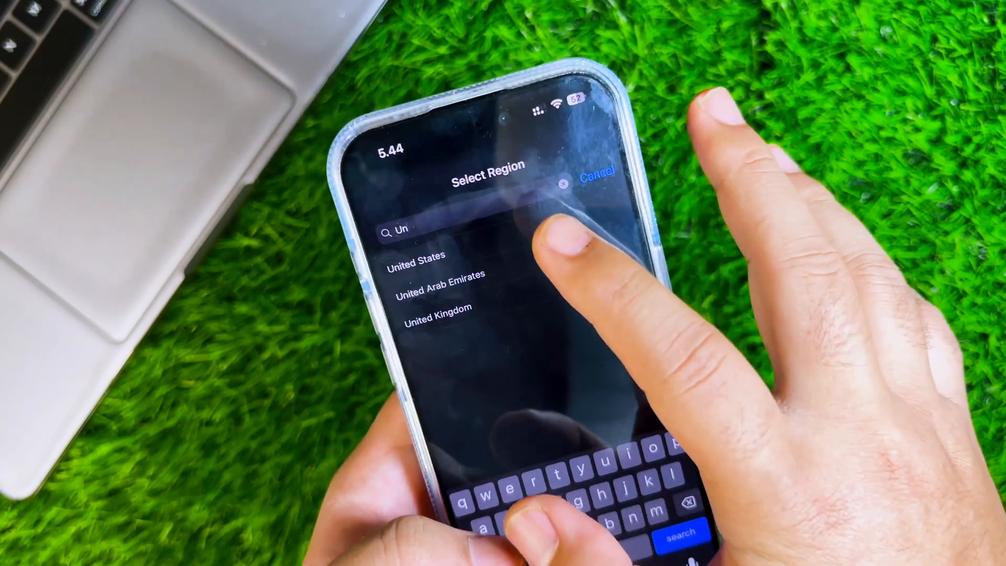
click(417, 256)
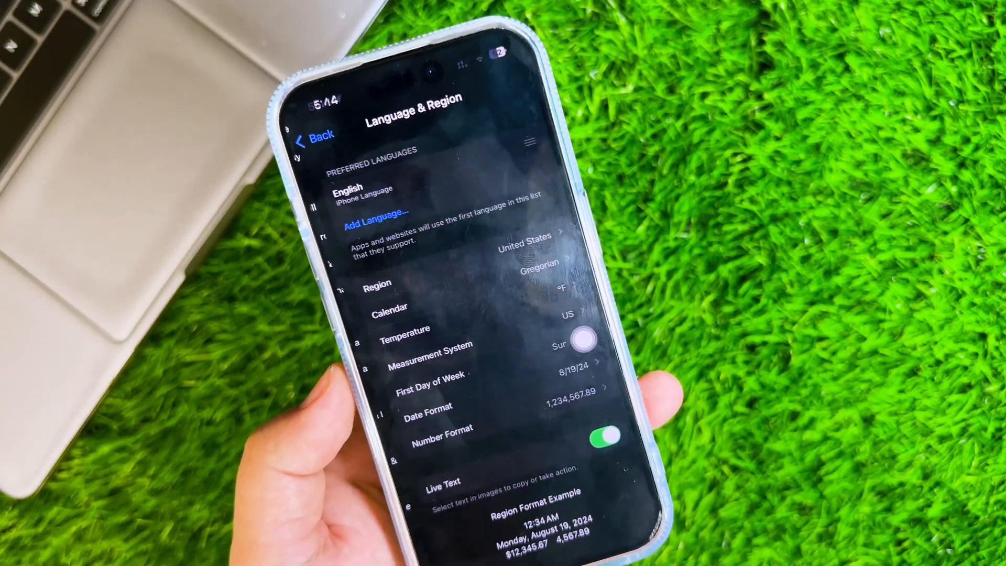
click(322, 136)
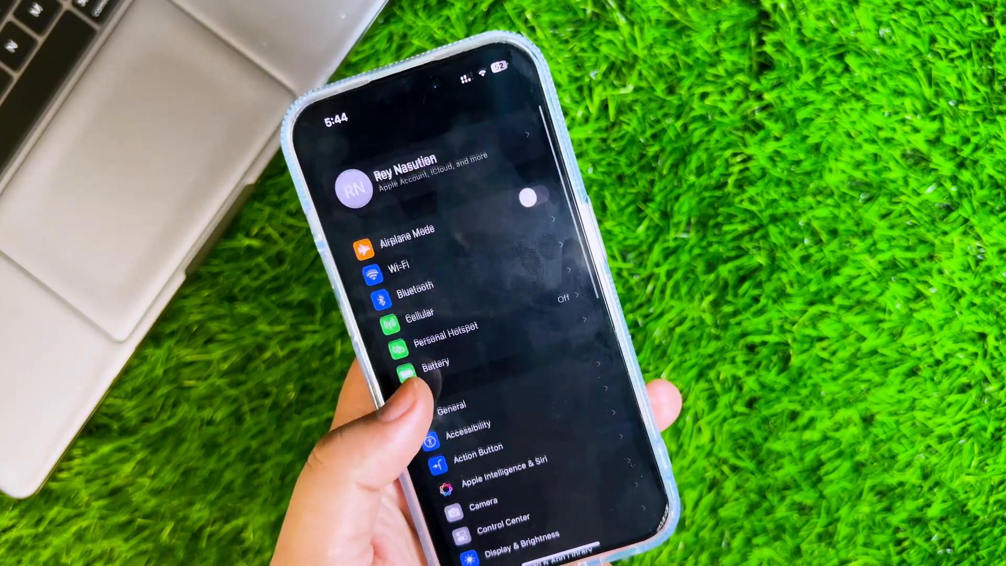
Reopen Apple Intelligence & Siri, still showing Joined Waitlist, then leave Settings.
click(507, 478)
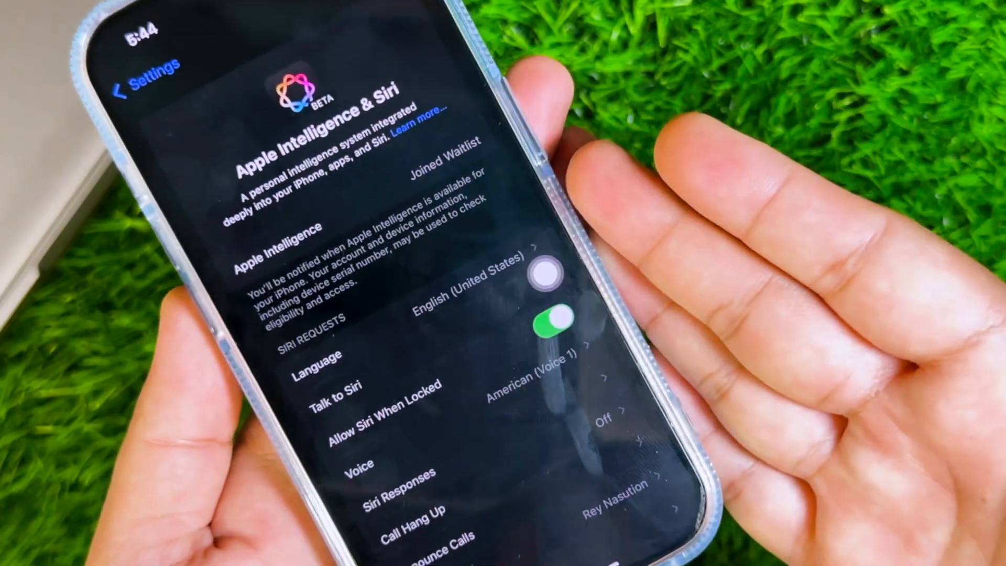
click(145, 67)
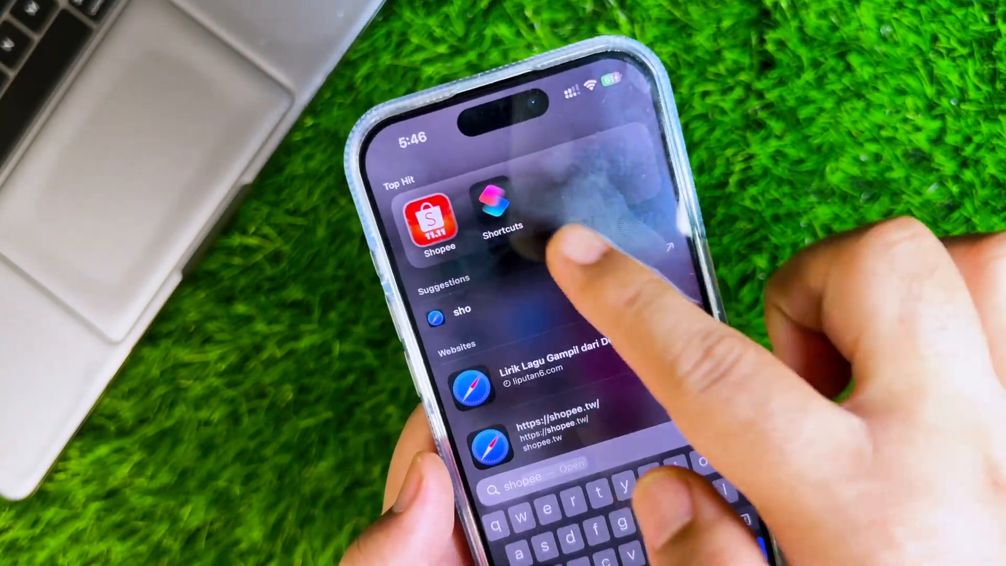
Launch the Shortcuts app and then the Files app from Spotlight's top hits.
click(501, 218)
text(files)
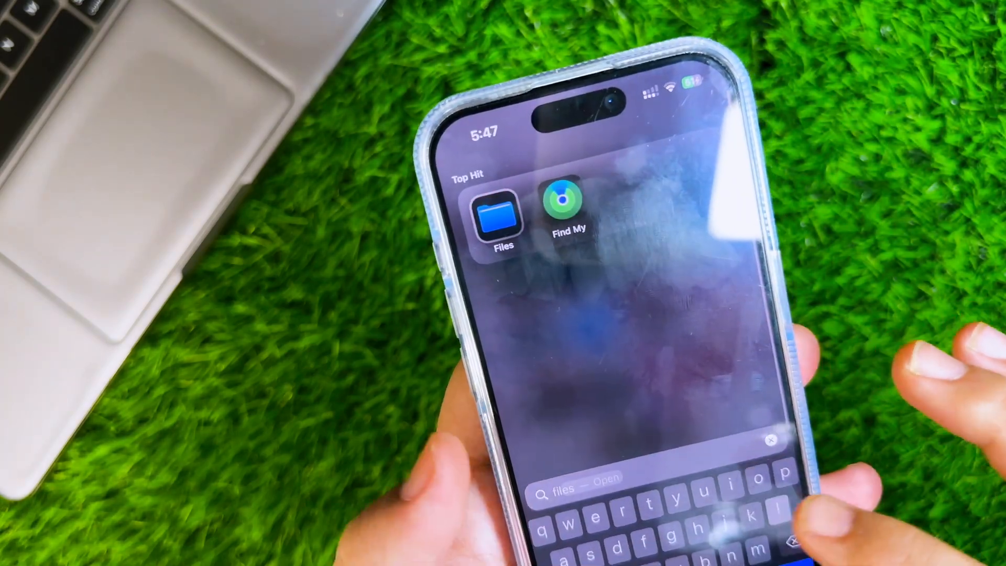
click(503, 218)
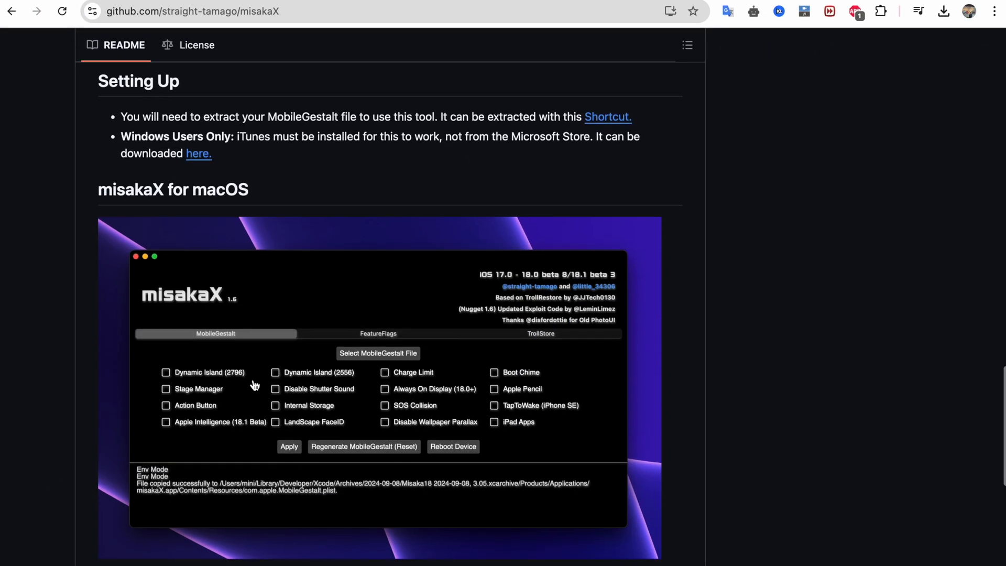
Scroll the misakaX GitHub README toward the 2.2 release download links.
scroll(down, 3)
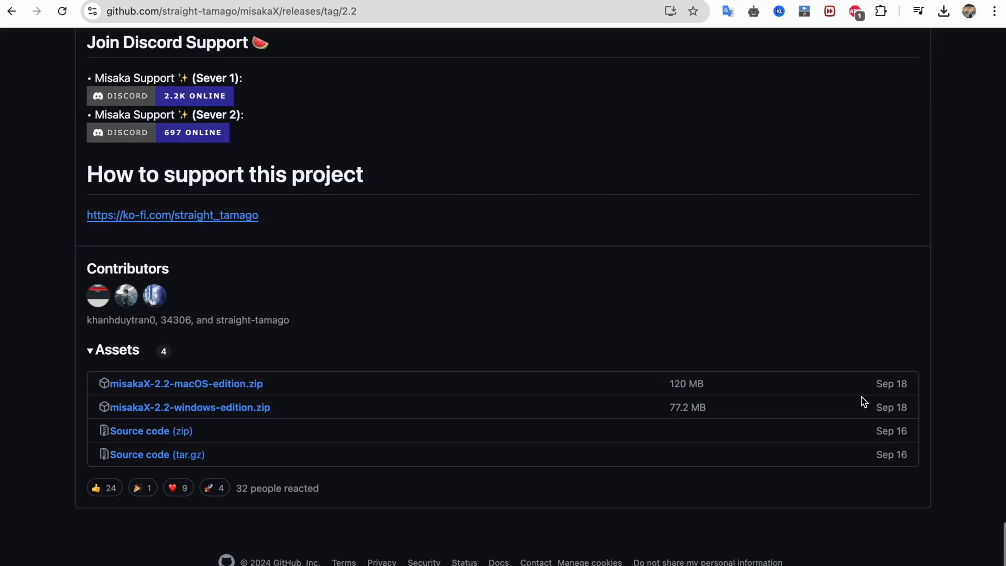
mouse_move(236, 406)
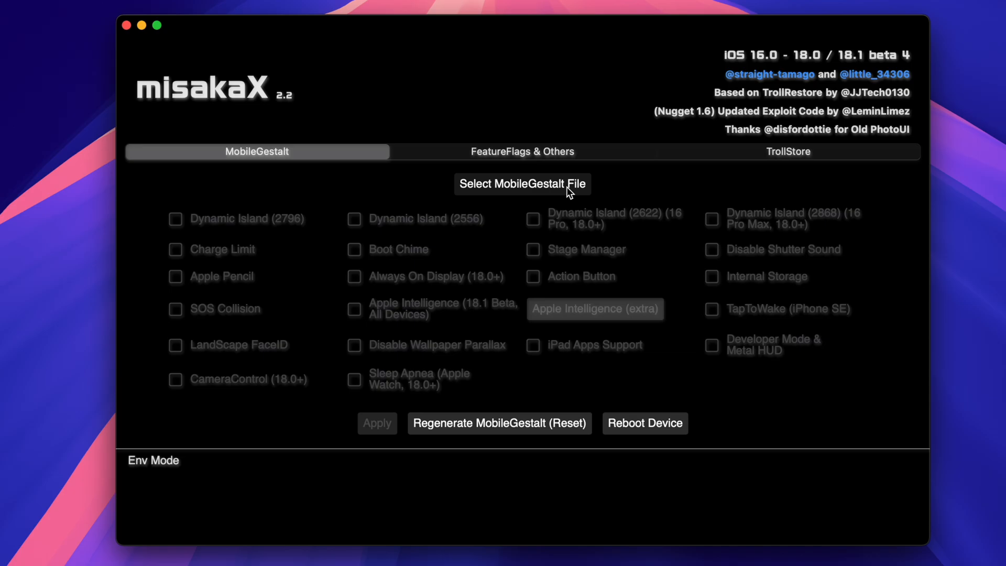
Load the extracted MobileGestalt plist and tick Apple Intelligence (18.1 Beta, All Devices).
click(522, 183)
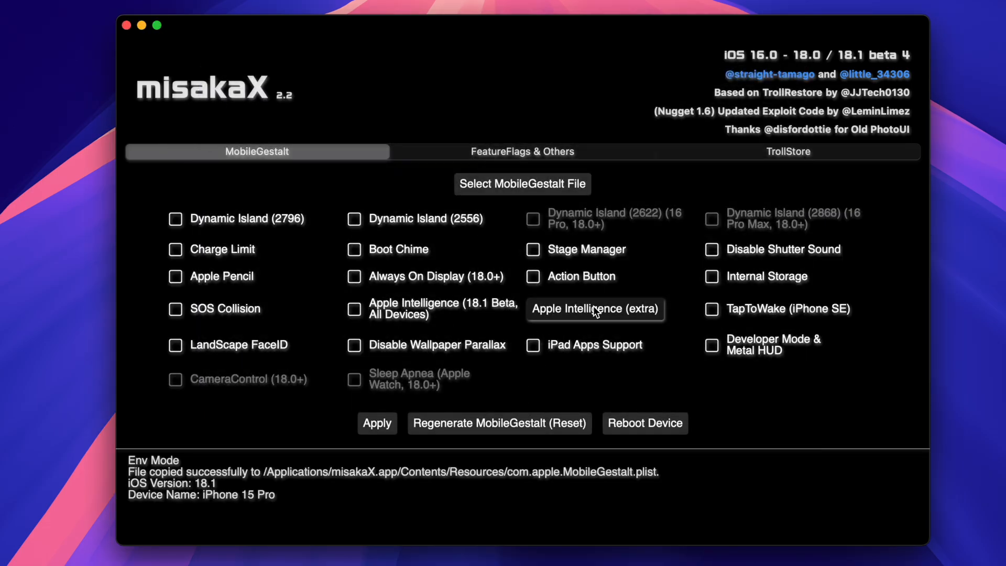
click(355, 308)
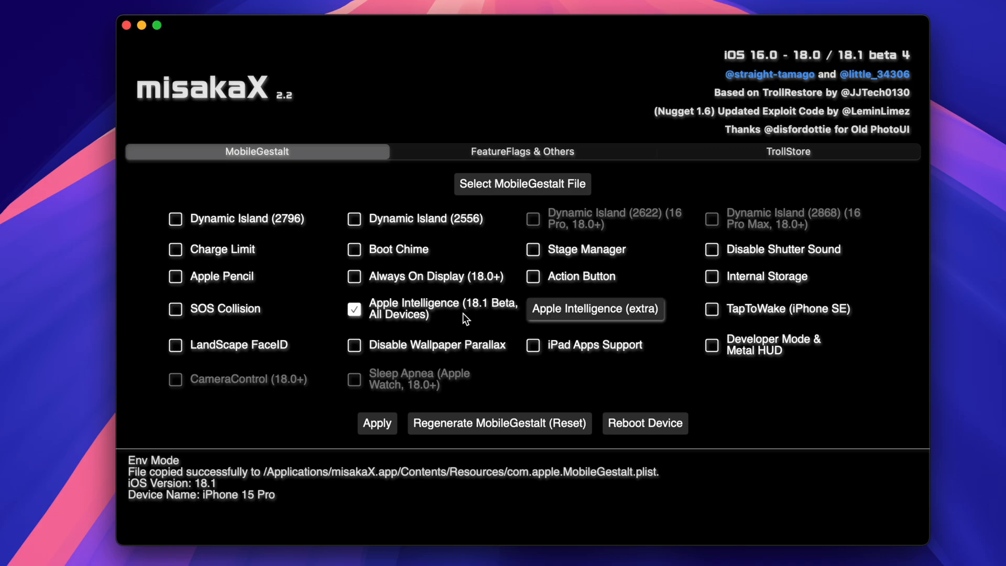
mouse_move(610, 332)
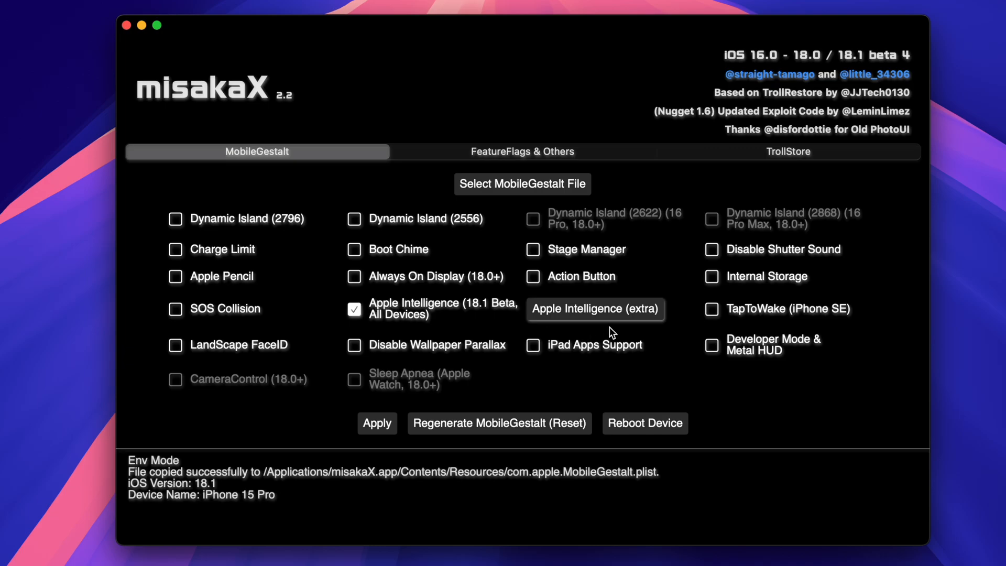